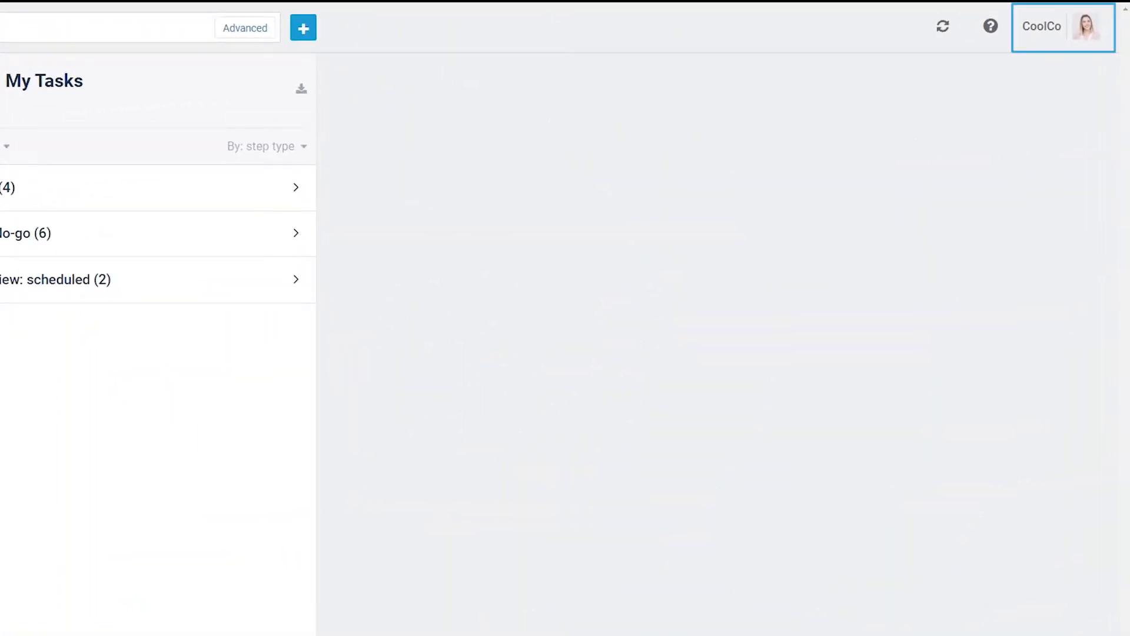
# - Open CoolCo's company settings from the account menu and go to Offer Templates
pyautogui.click(1064, 27)
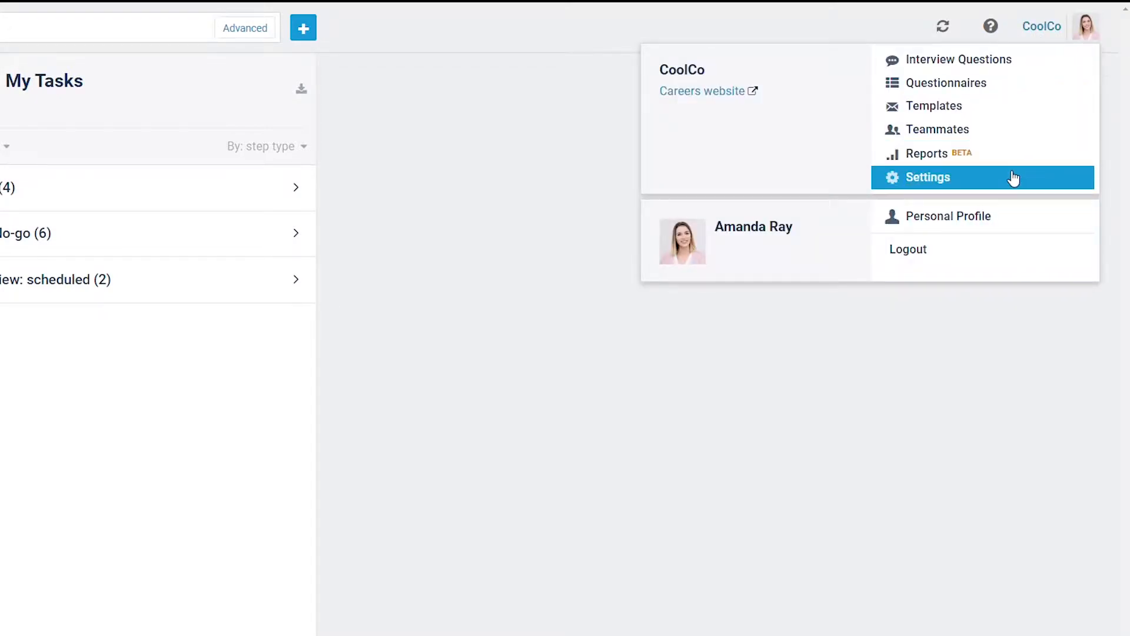
pyautogui.click(929, 177)
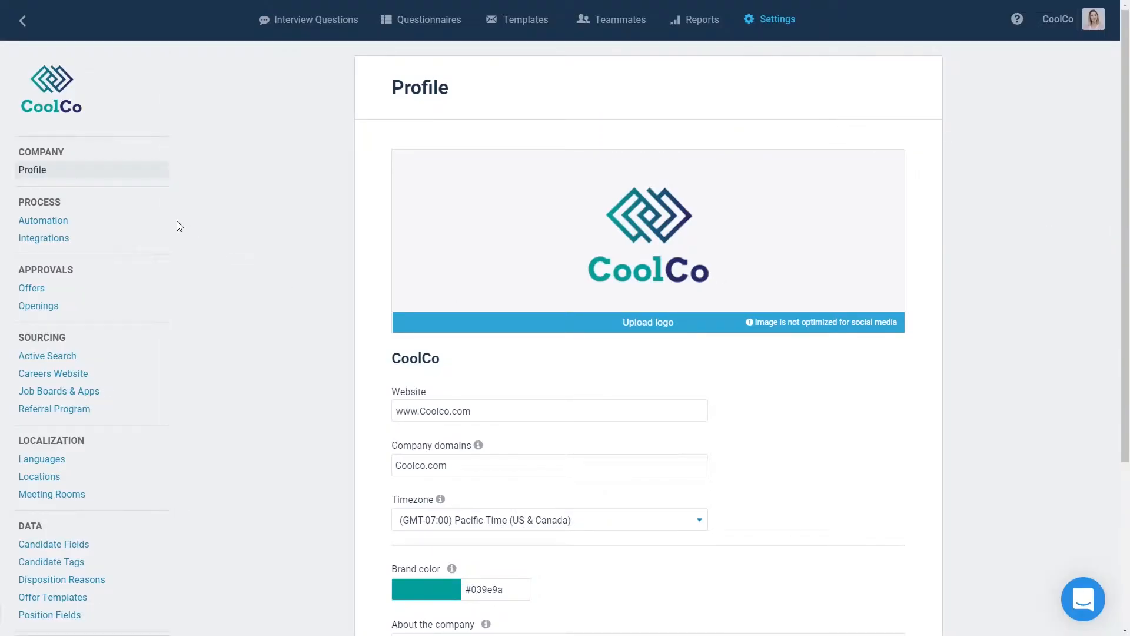
pyautogui.scroll(-3)
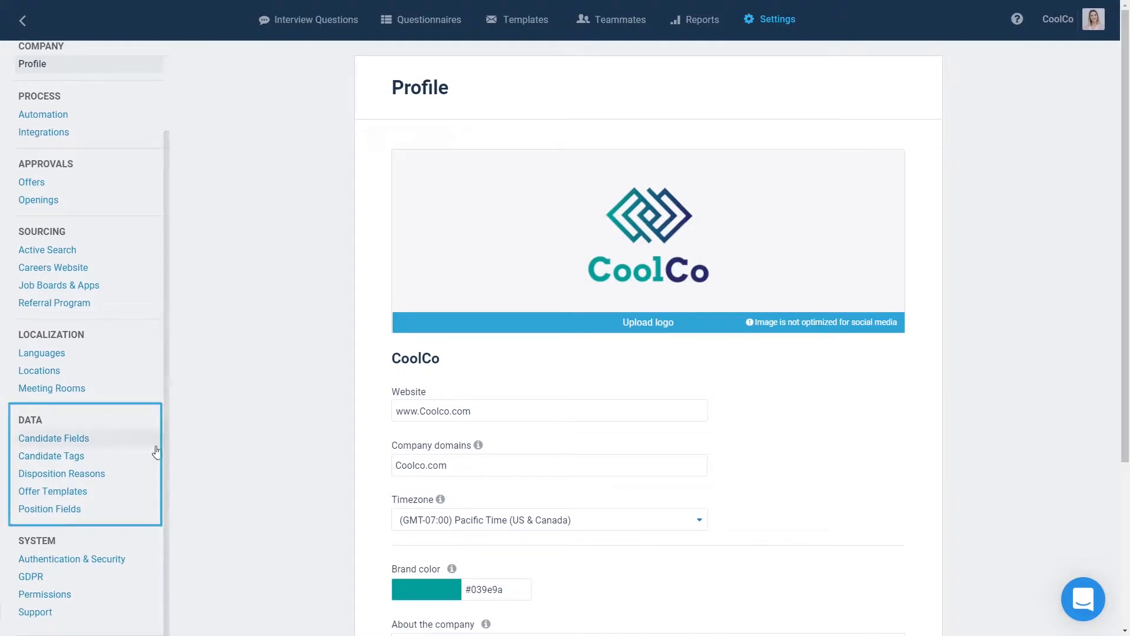
pyautogui.click(51, 491)
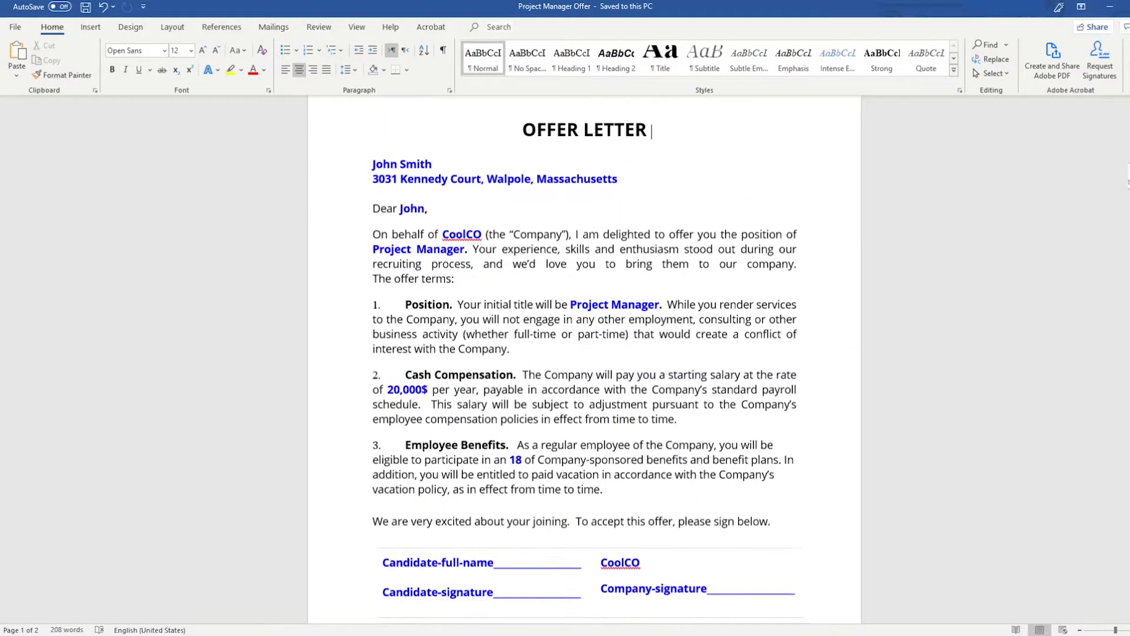
pyautogui.scroll(3)
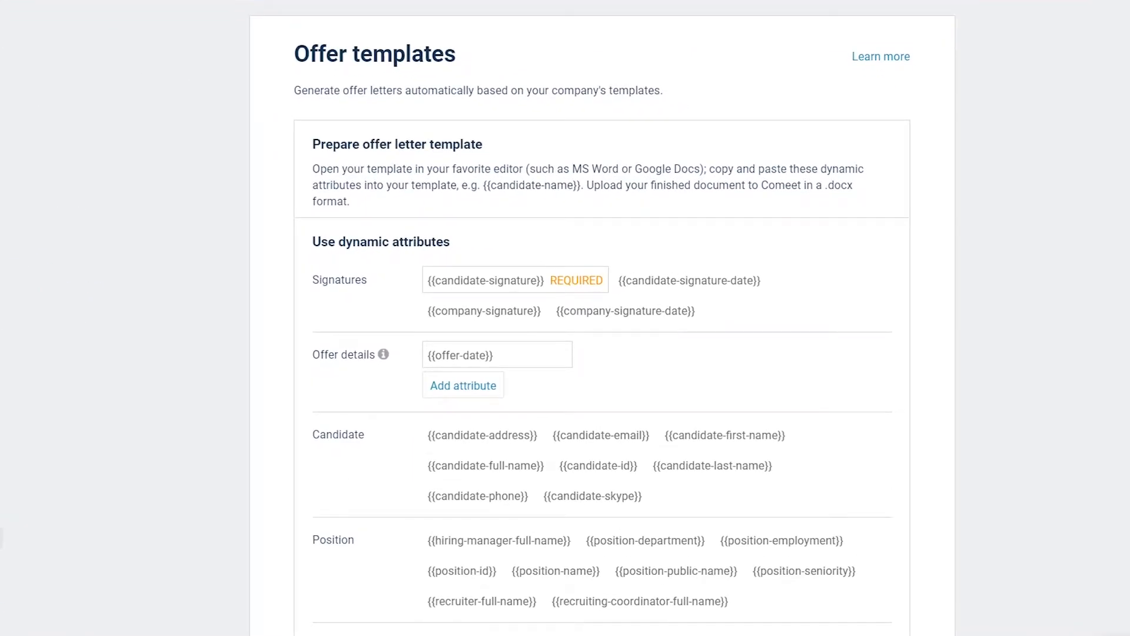
pyautogui.scroll(-3)
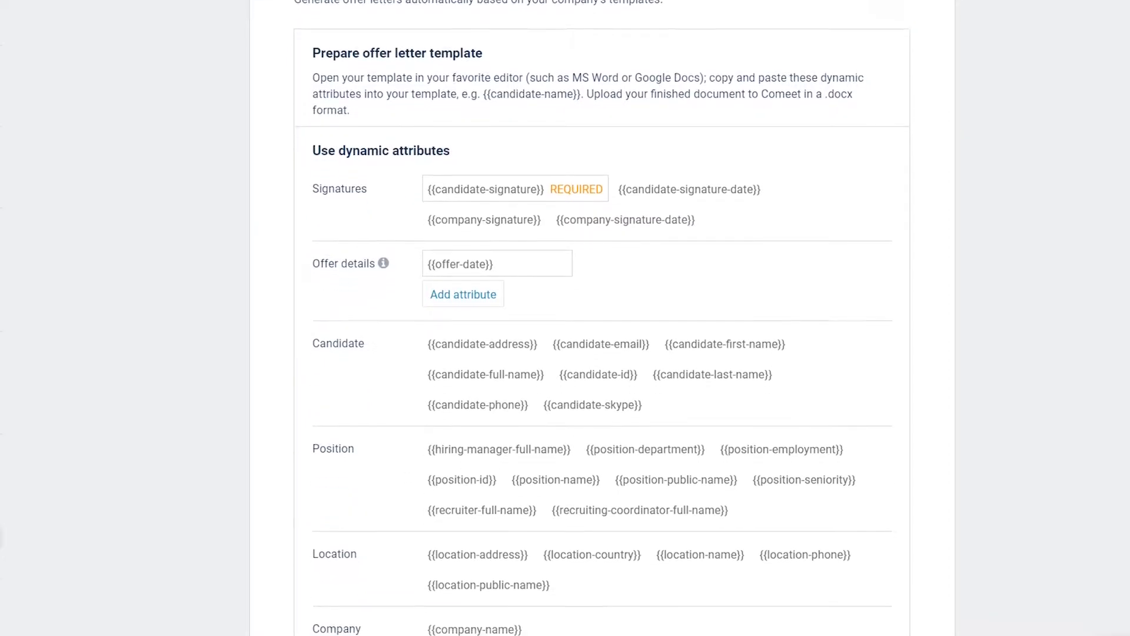
pyautogui.scroll(-3)
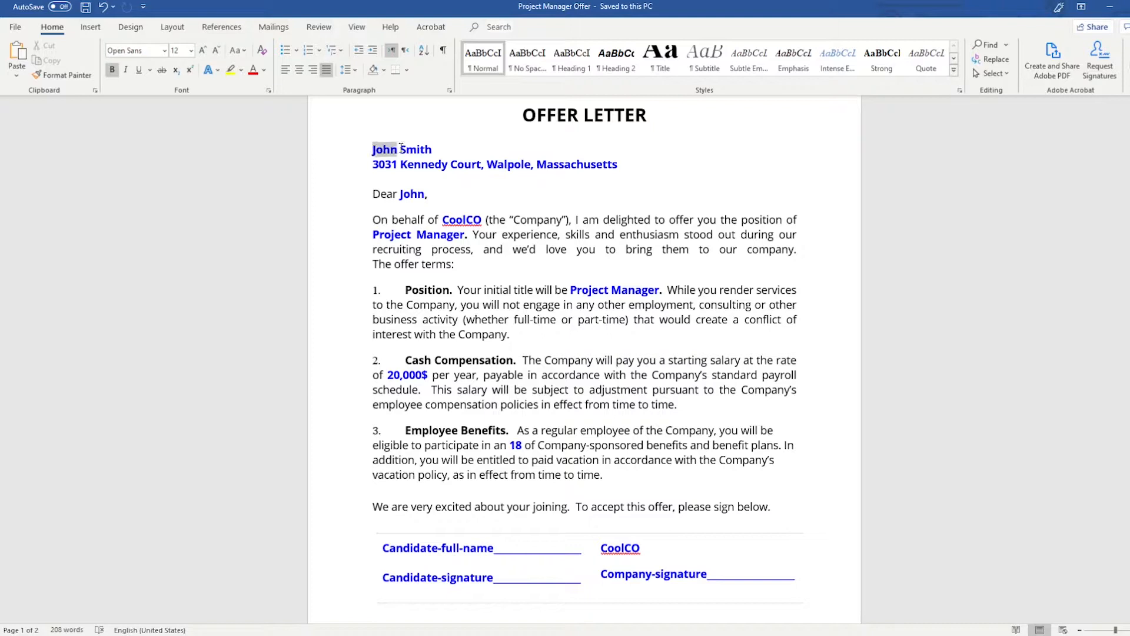
# - Replace John Smith with {{candidate-full-name}} and the address line with {{candidate-address}}
pyautogui.write('{{candidate-full-name}}')
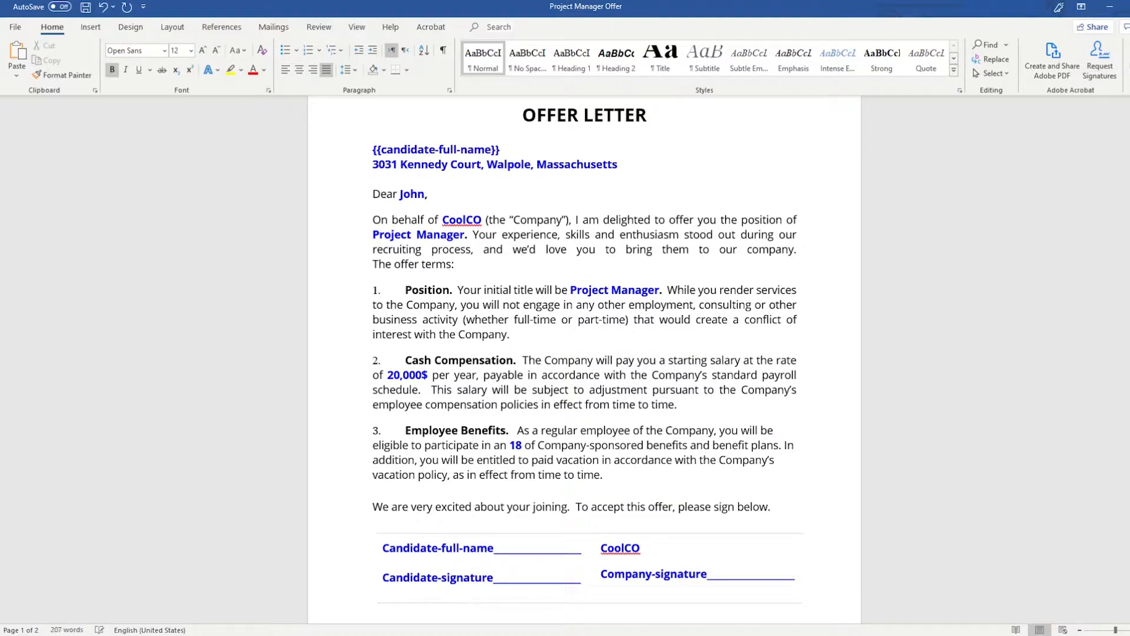
pyautogui.write('{{candidate-address}}')
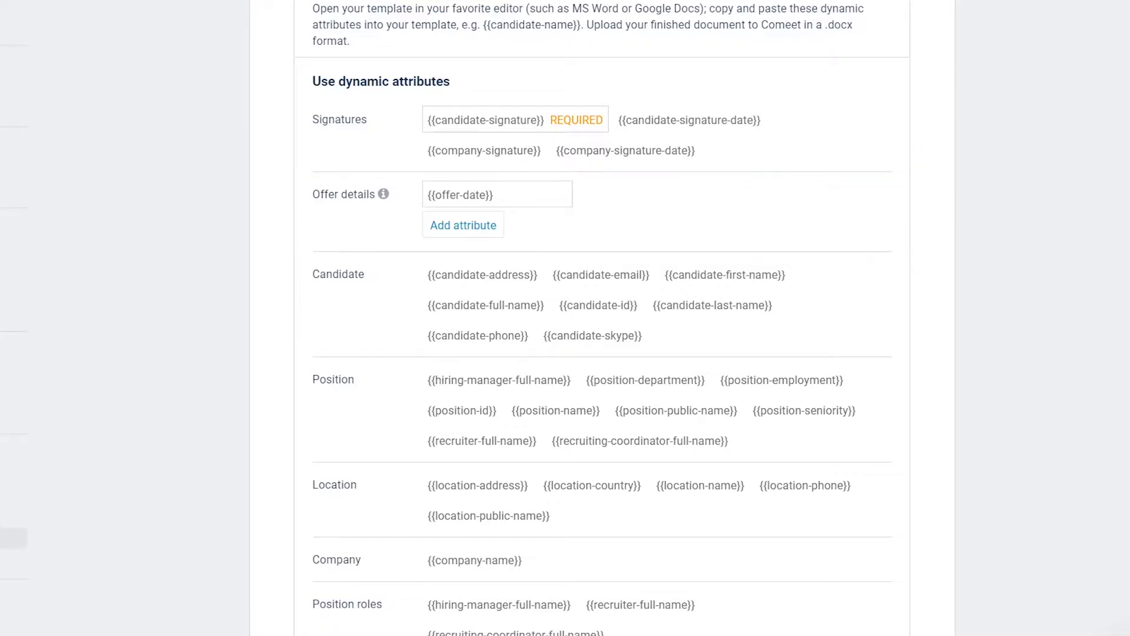
# - Create an offer attribute named Annual Salary with type Free form text
pyautogui.click(463, 225)
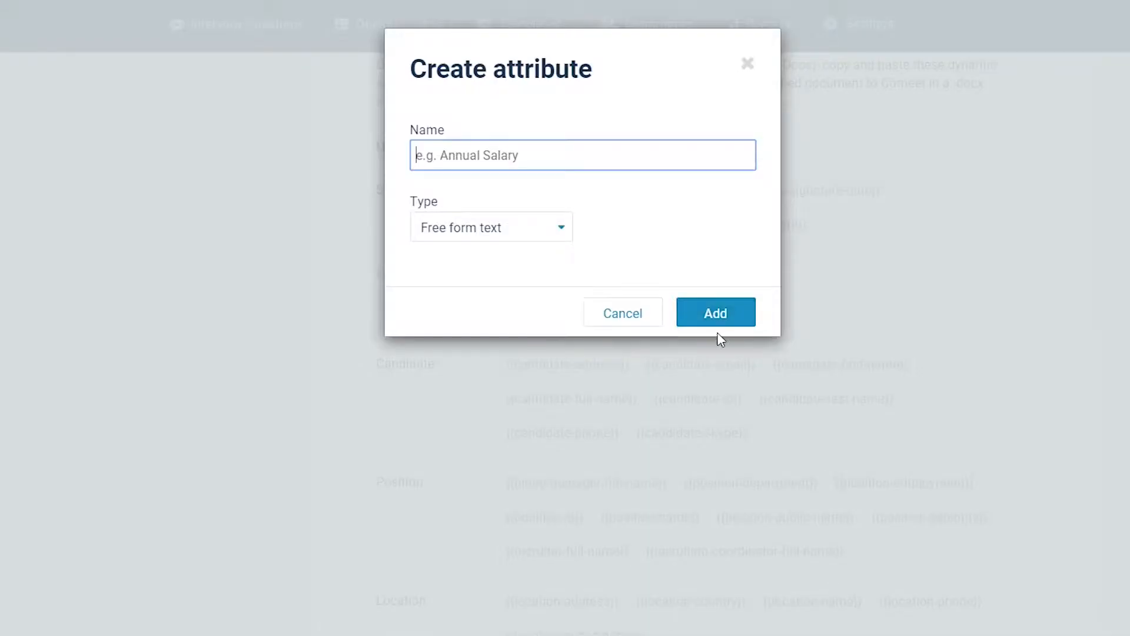
pyautogui.write('A')
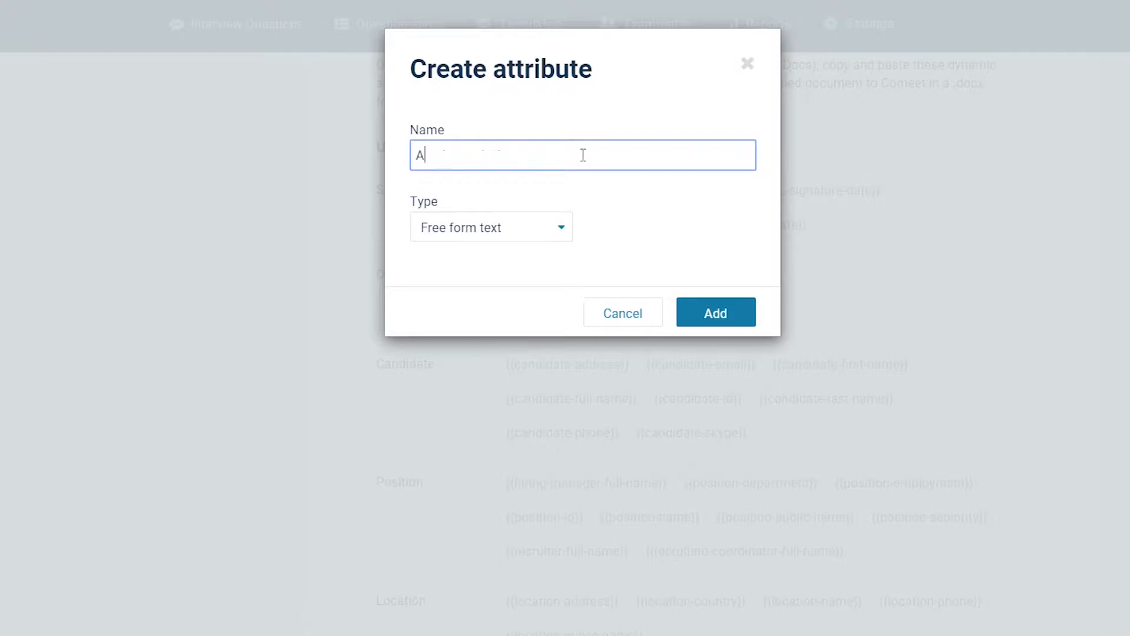
pyautogui.write('nnual Sa')
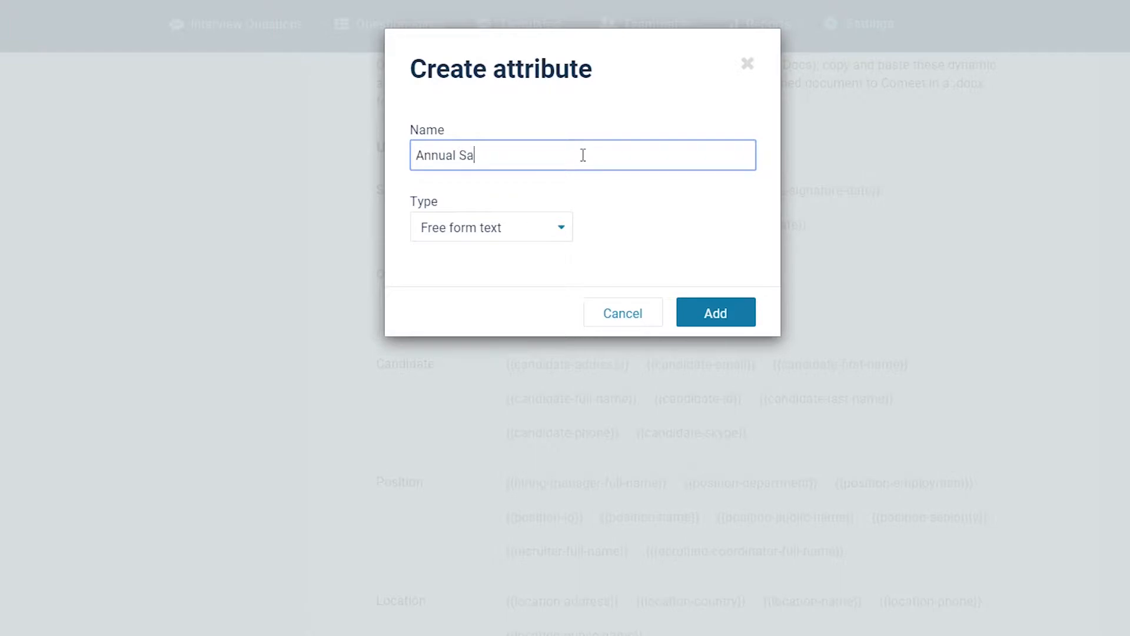
pyautogui.write('lary')
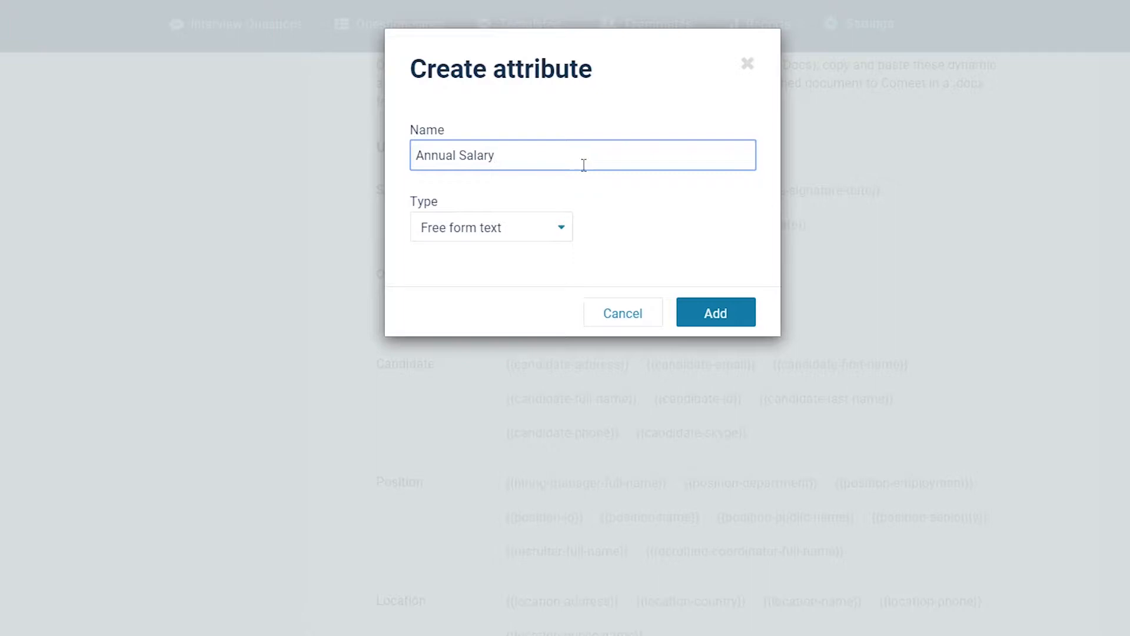
pyautogui.click(491, 227)
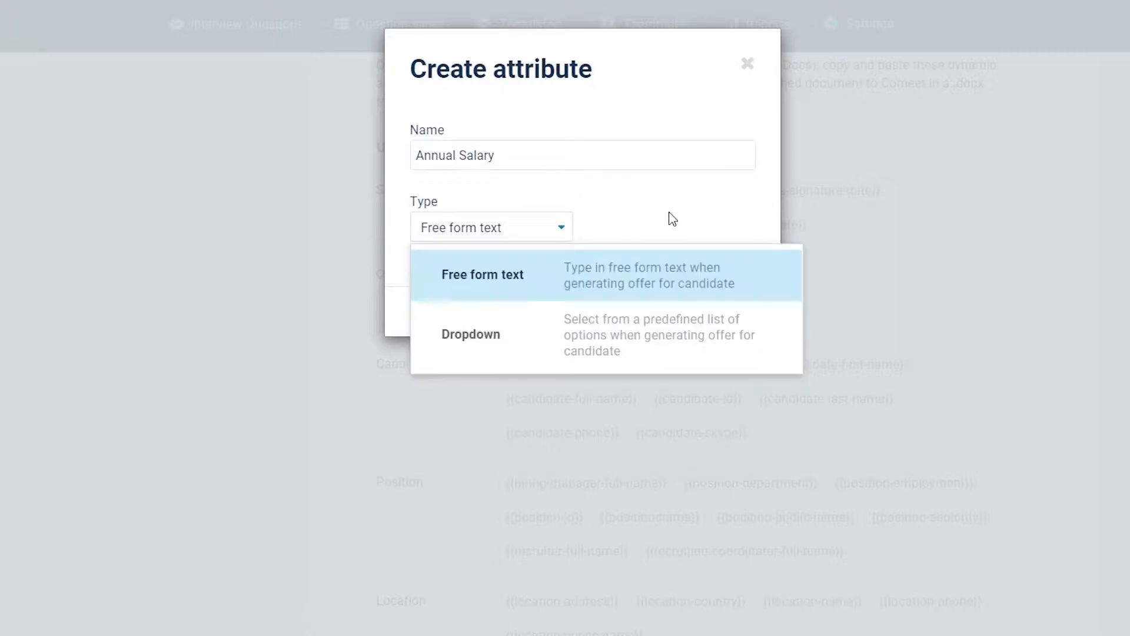
pyautogui.click(482, 275)
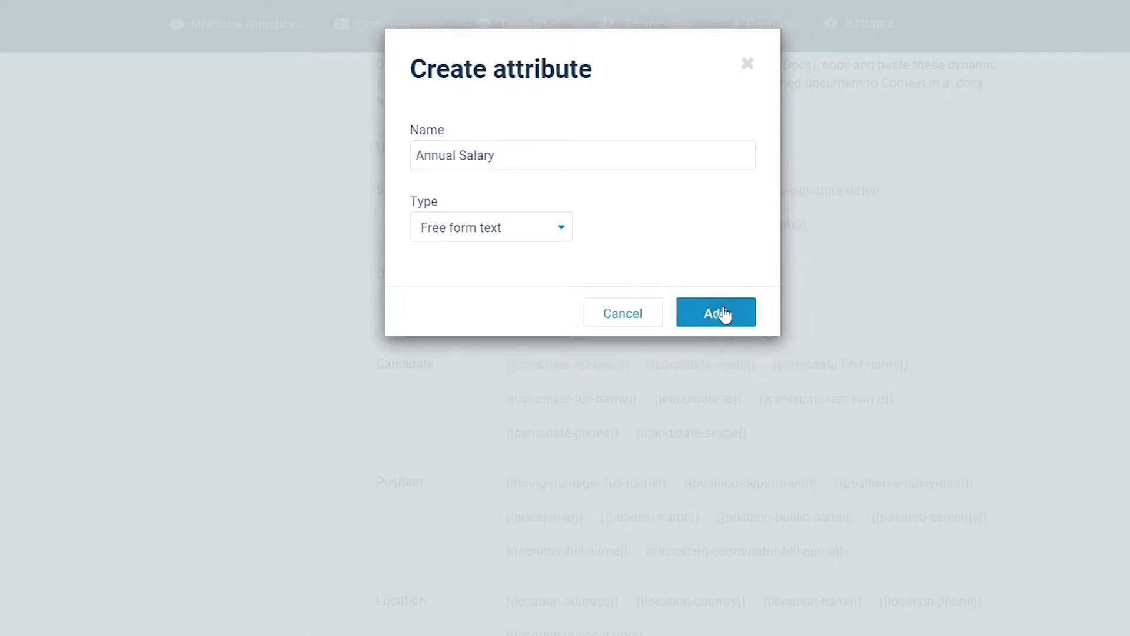
pyautogui.click(714, 313)
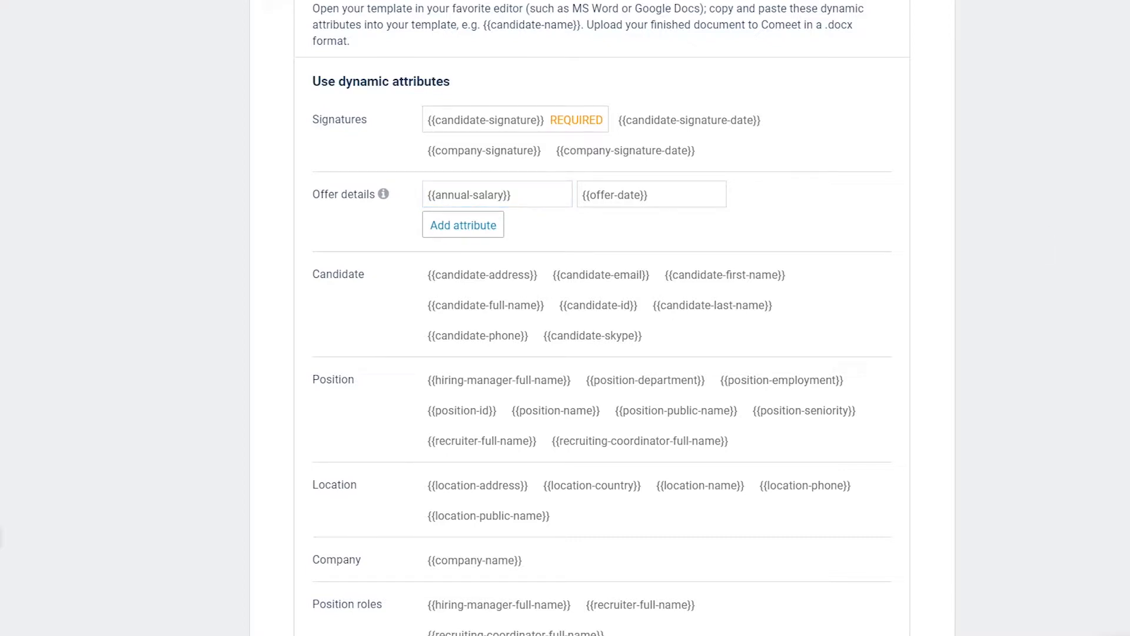
# - Create a Paid vacation drop-down attribute with 'days a year' options
pyautogui.click(462, 224)
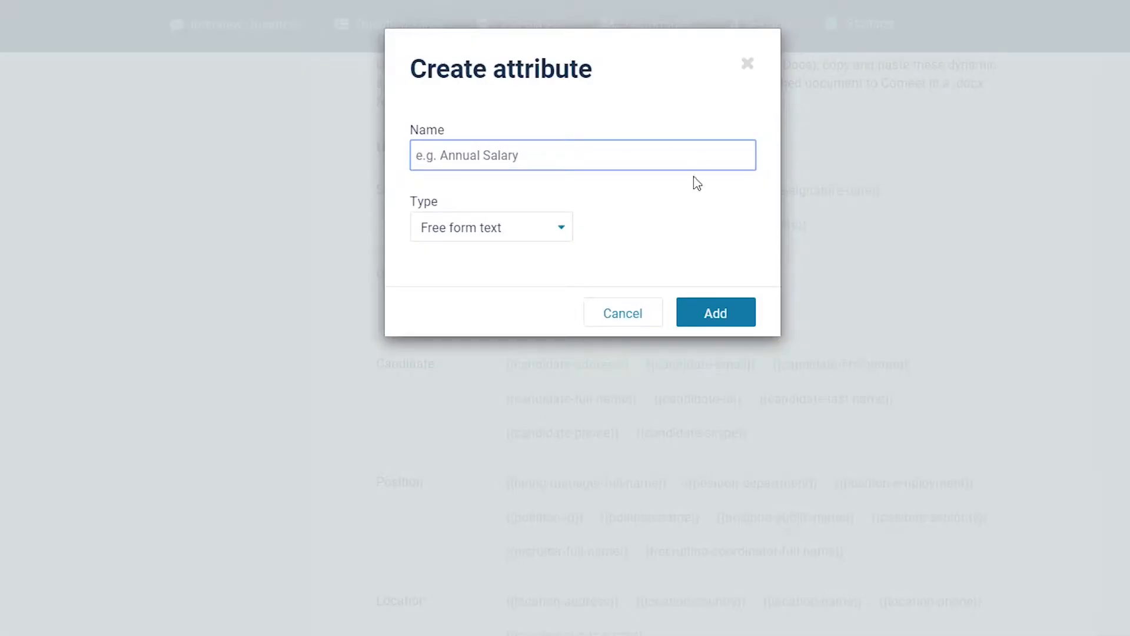
pyautogui.write('Paid va')
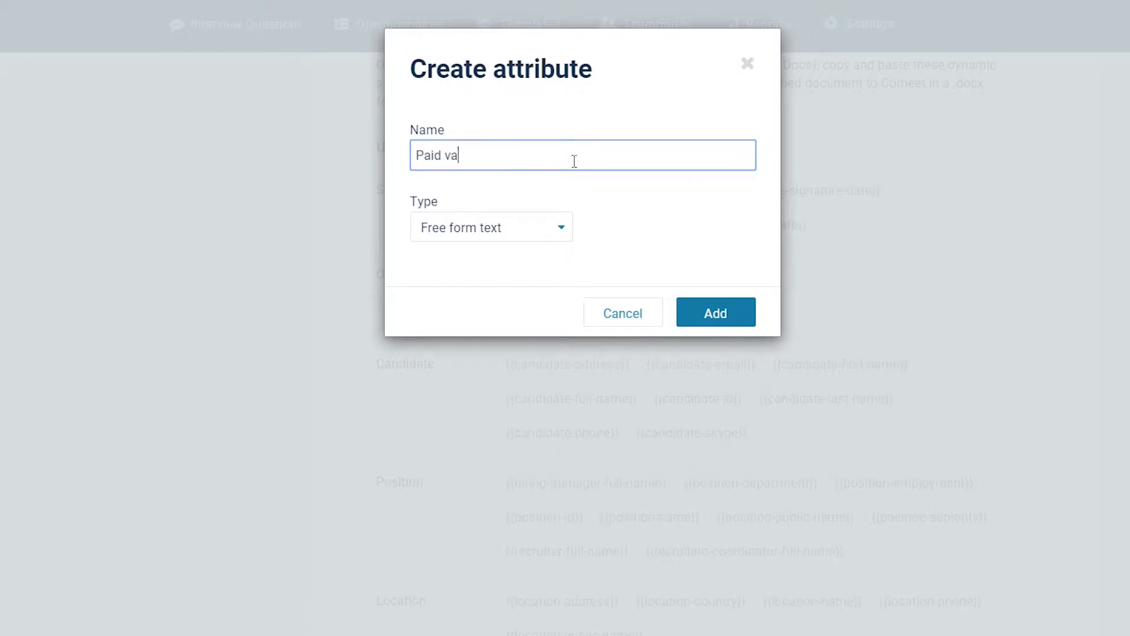
pyautogui.click(491, 227)
pyautogui.write('12 d')
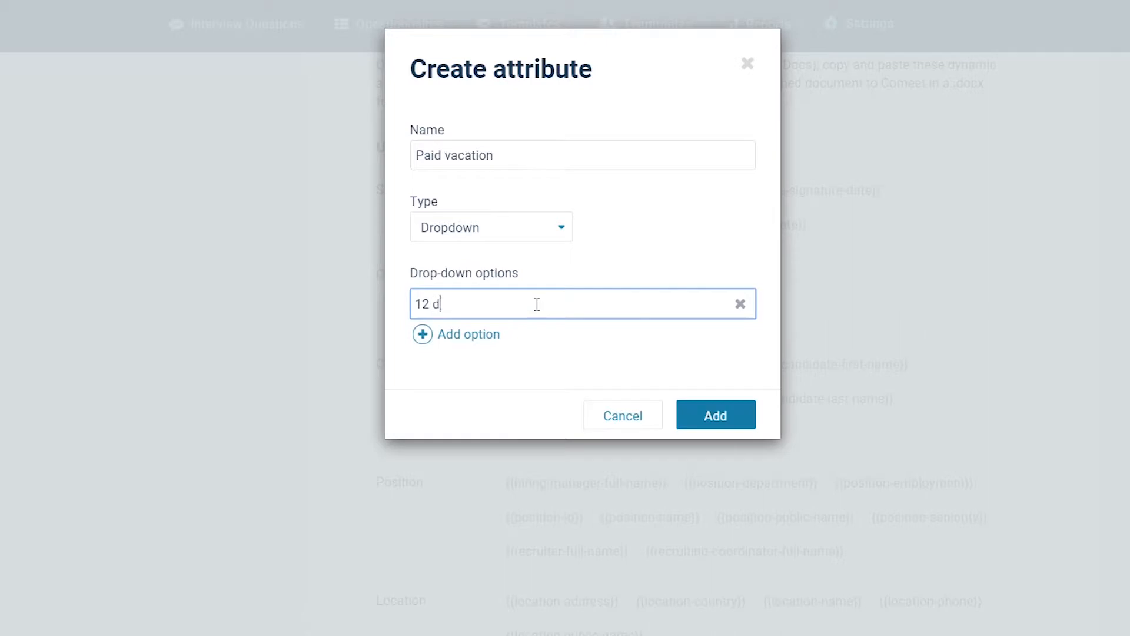
pyautogui.write('ays a year')
pyautogui.write('24')
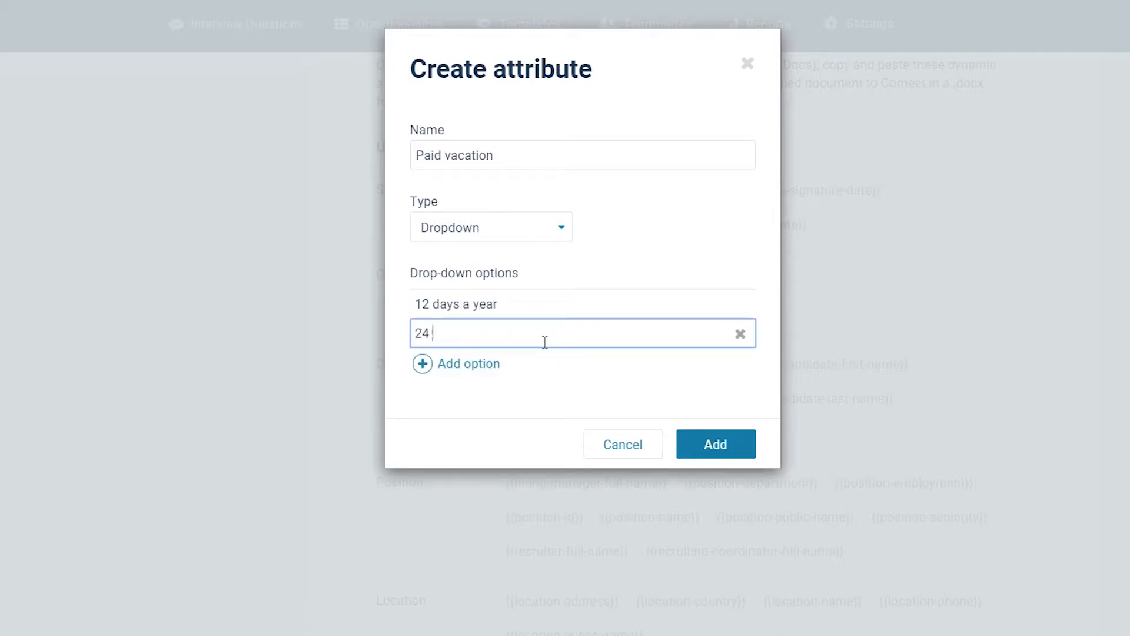
pyautogui.write('days a year')
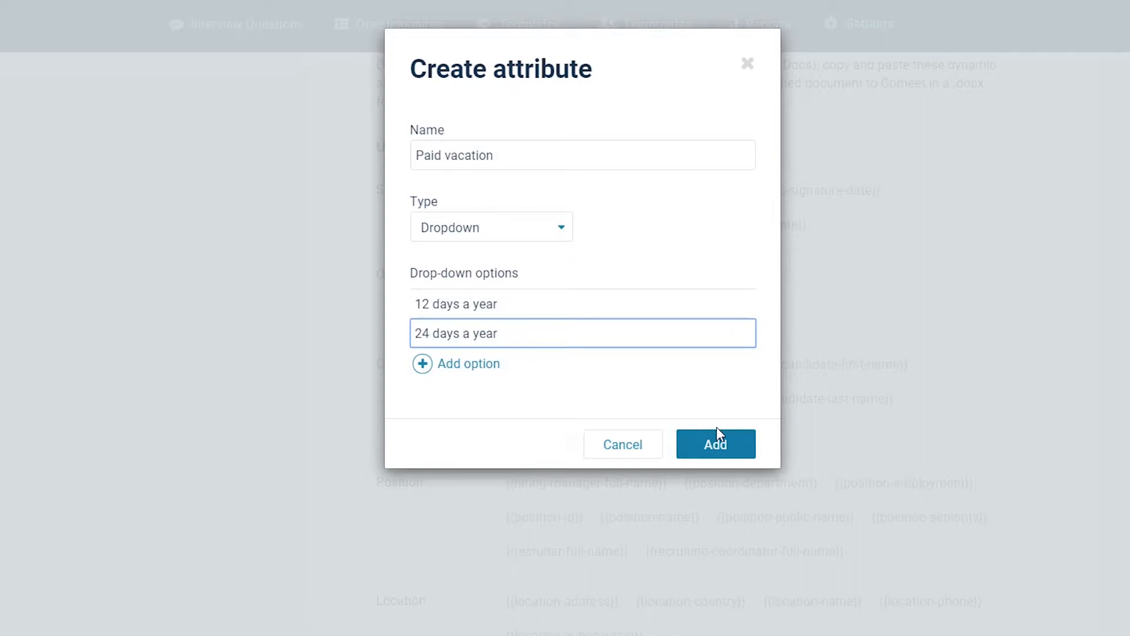
pyautogui.click(716, 443)
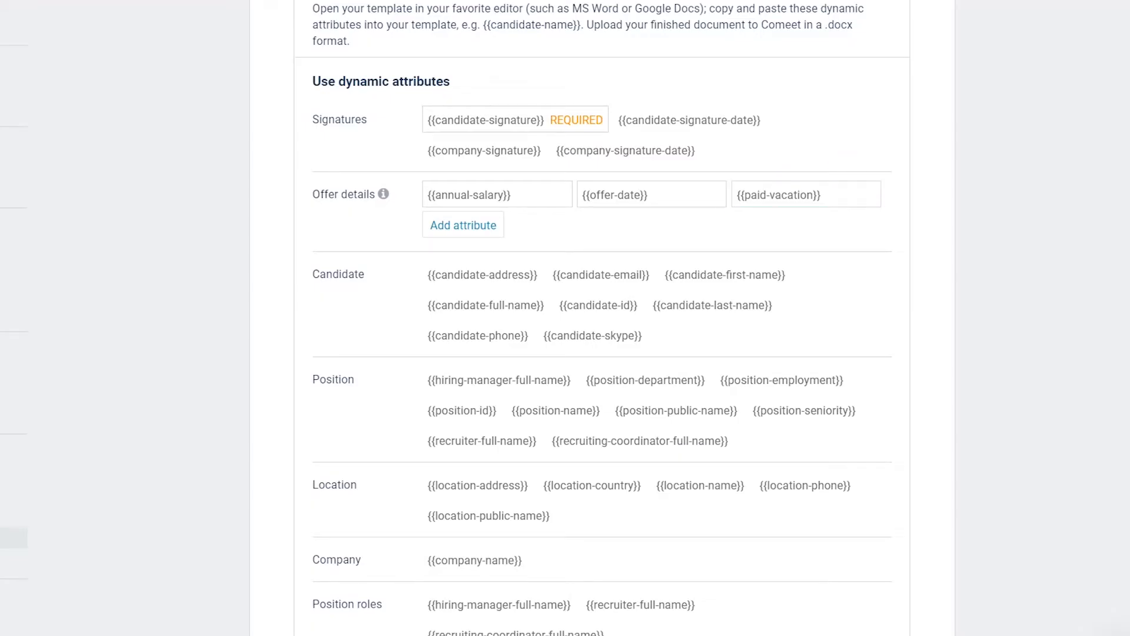
pyautogui.moveTo(867, 195)
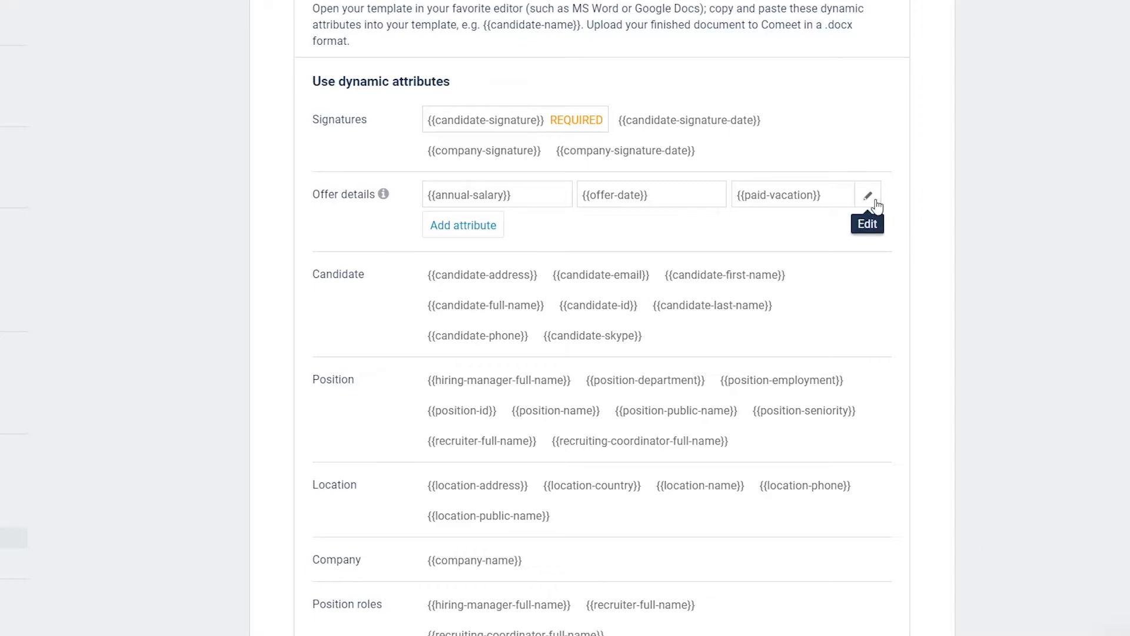
# - Edit the paid vacation attribute so its first option reads 10 days a year
pyautogui.click(868, 195)
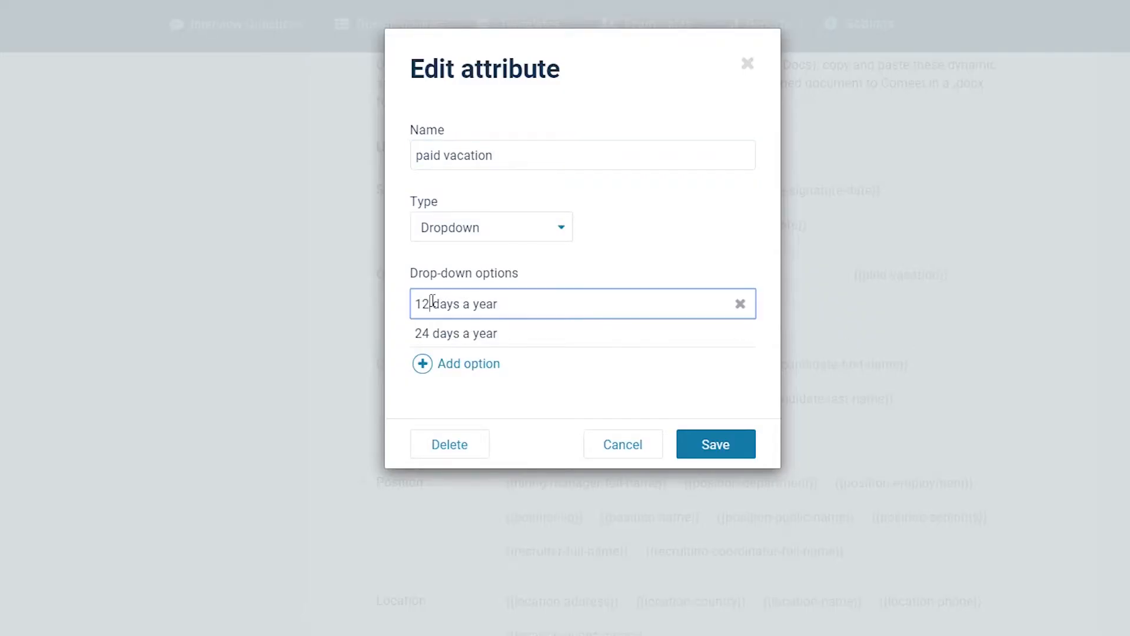
pyautogui.write('10')
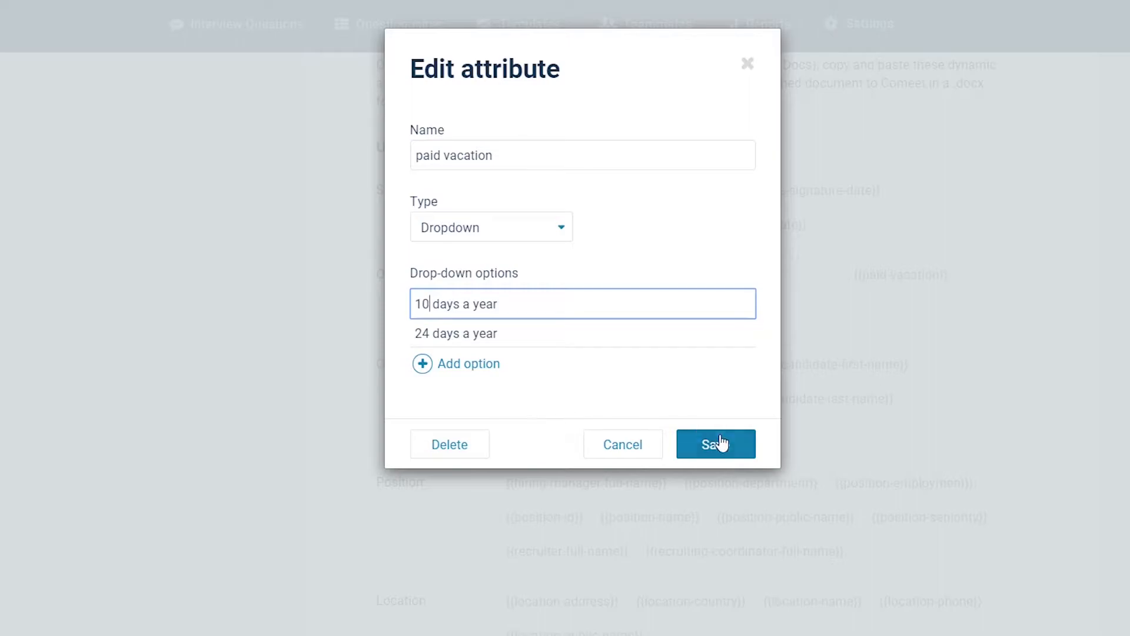
pyautogui.click(715, 444)
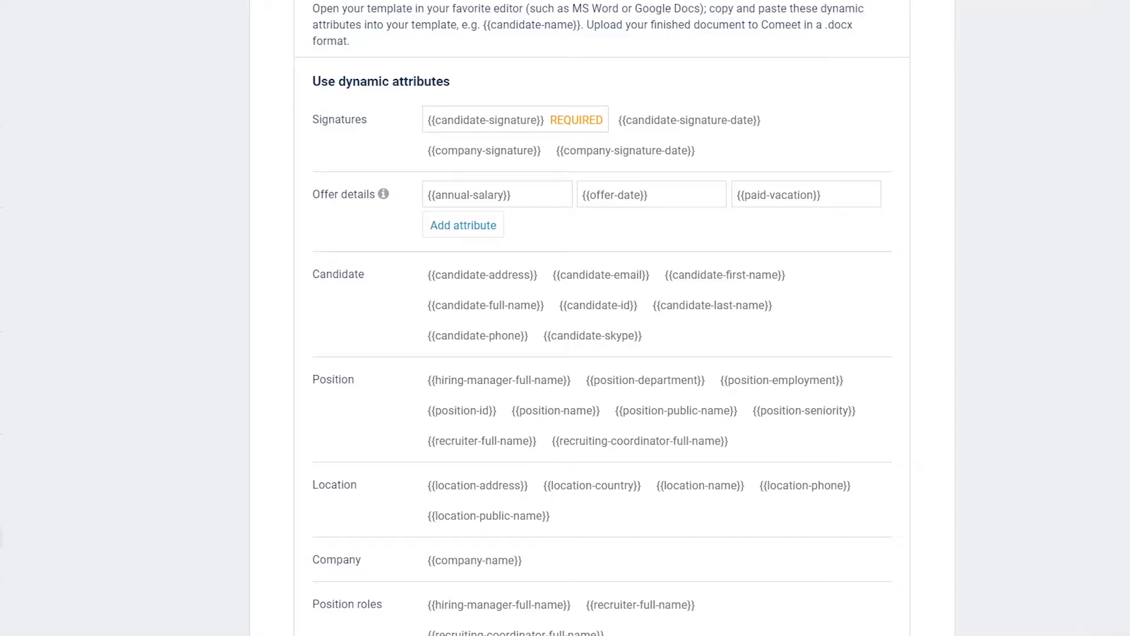
# - Put {{candidate-signature}} and {{company-signature}} on the letter's signature lines and save it
pyautogui.click(514, 119)
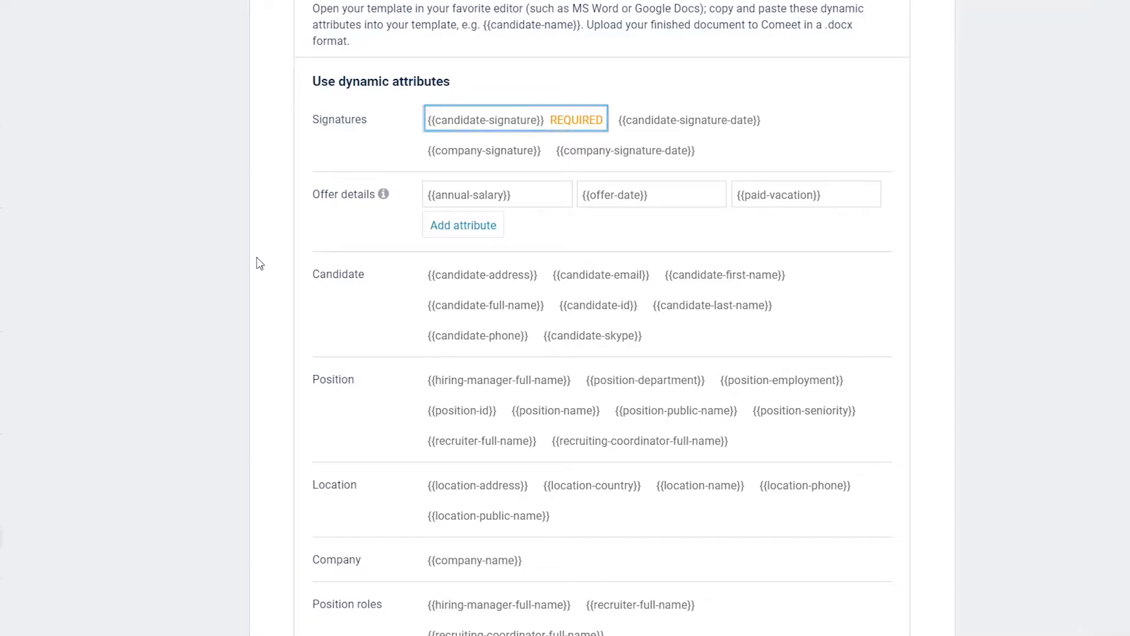
pyautogui.click(485, 120)
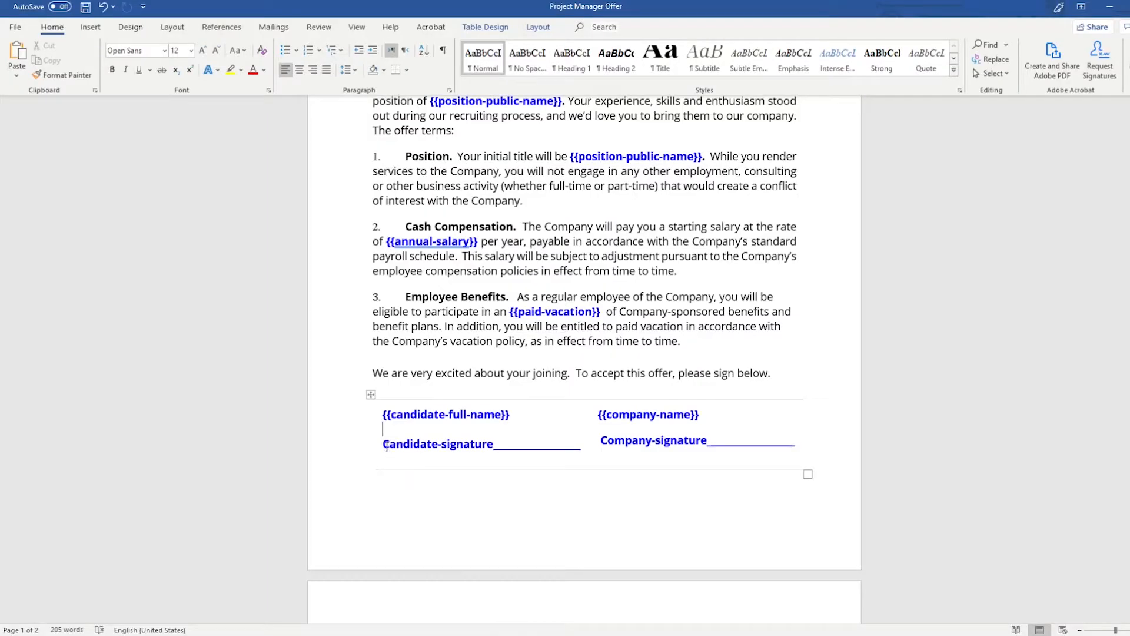
pyautogui.write('{{candidate-signature}}')
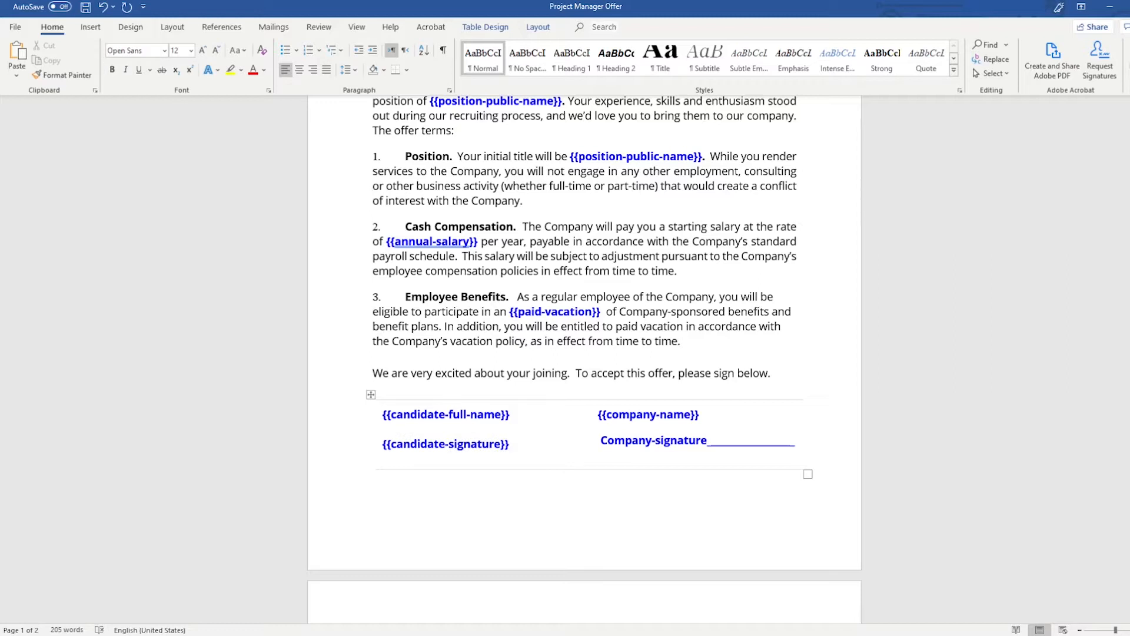
pyautogui.click(508, 443)
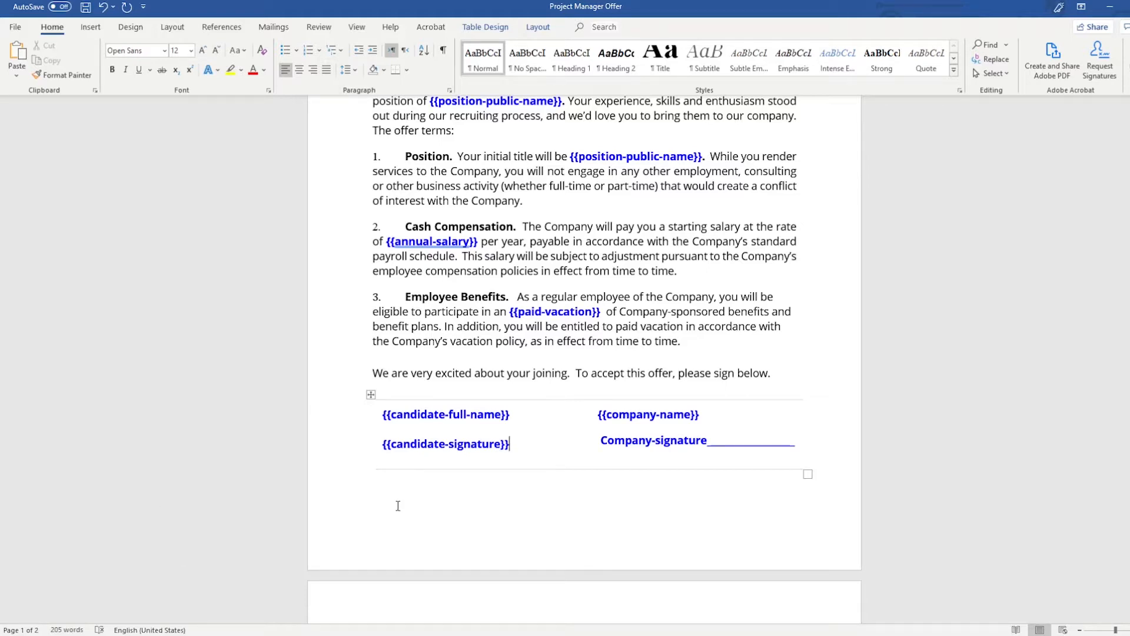
pyautogui.write('{{candidate-signature}}')
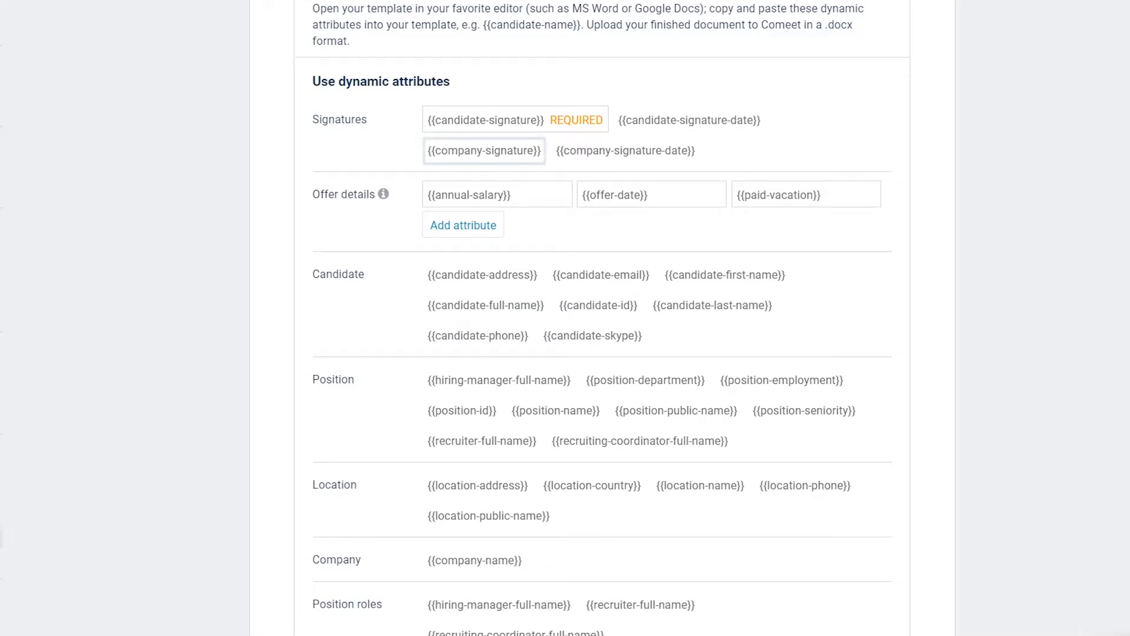
pyautogui.moveTo(484, 150)
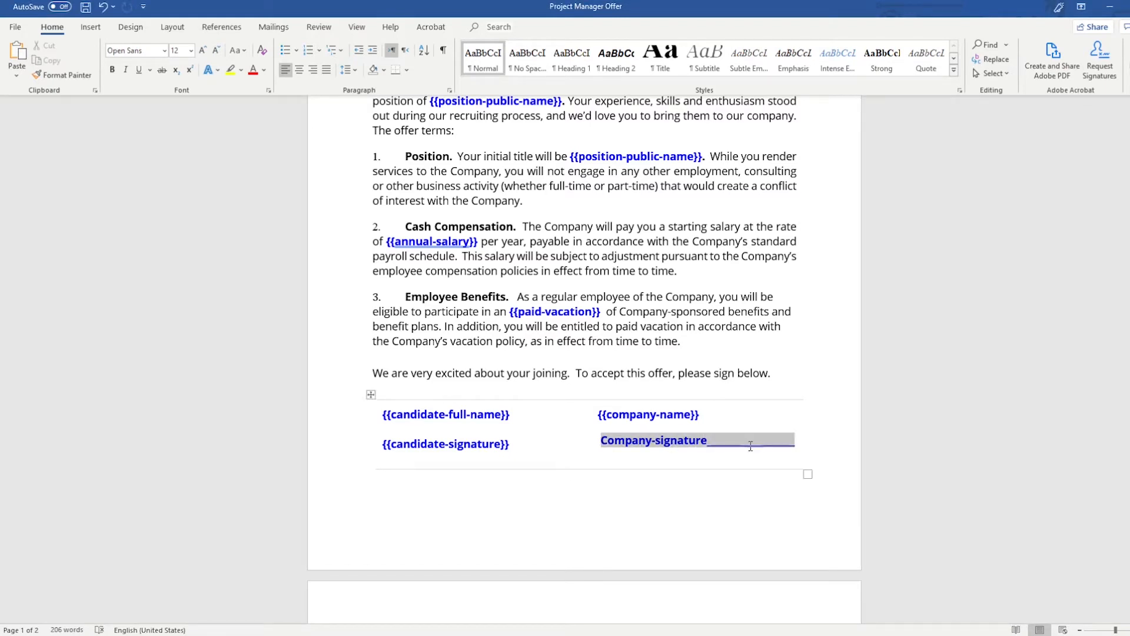
pyautogui.write('{{company-signature}}')
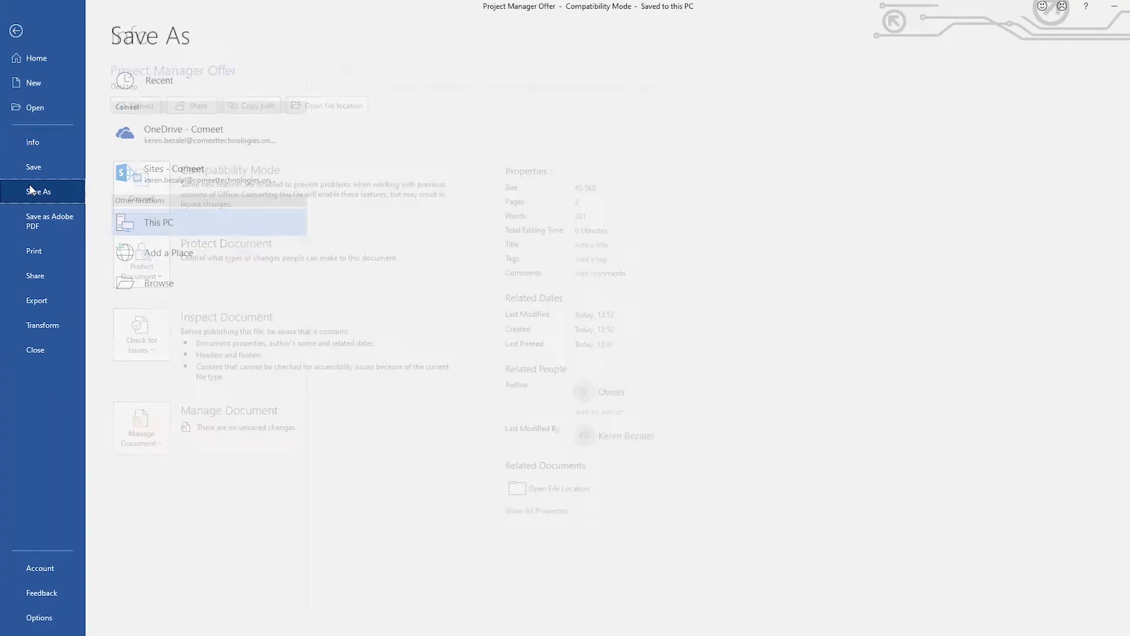
pyautogui.click(164, 222)
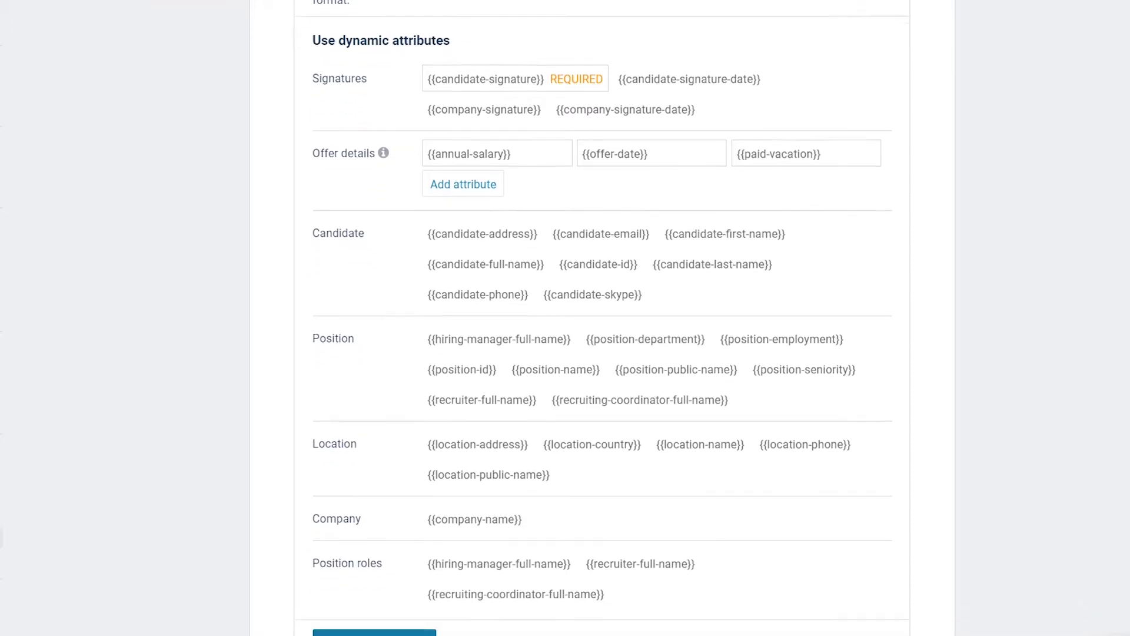
# - Upload the Project Manager Offer .docx as a new template and preview it
pyautogui.scroll(-3)
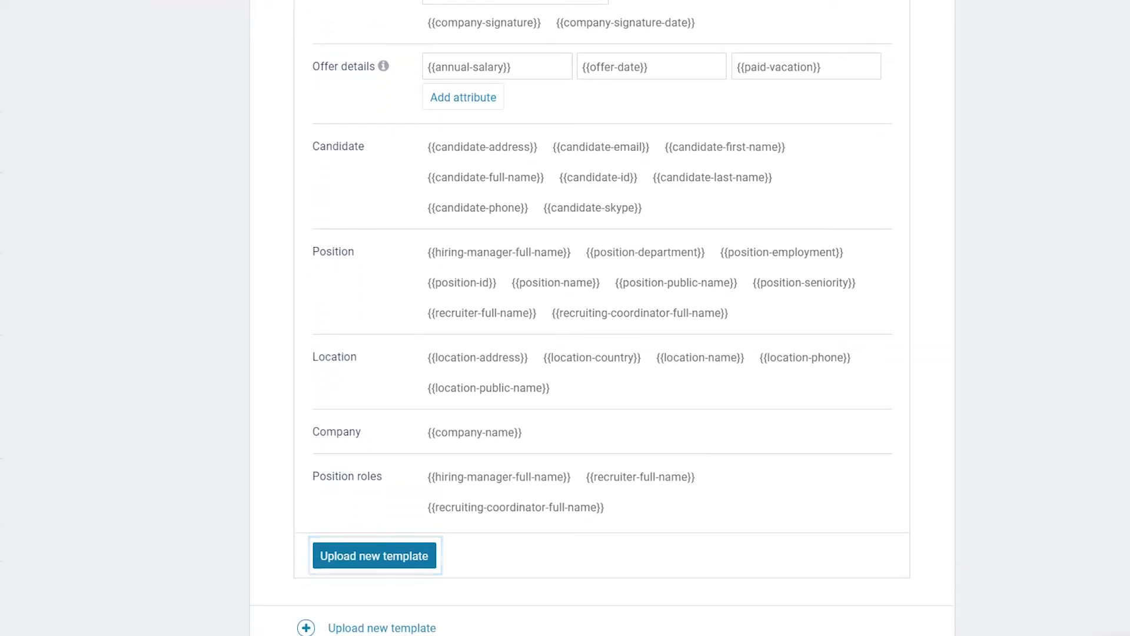
pyautogui.click(374, 556)
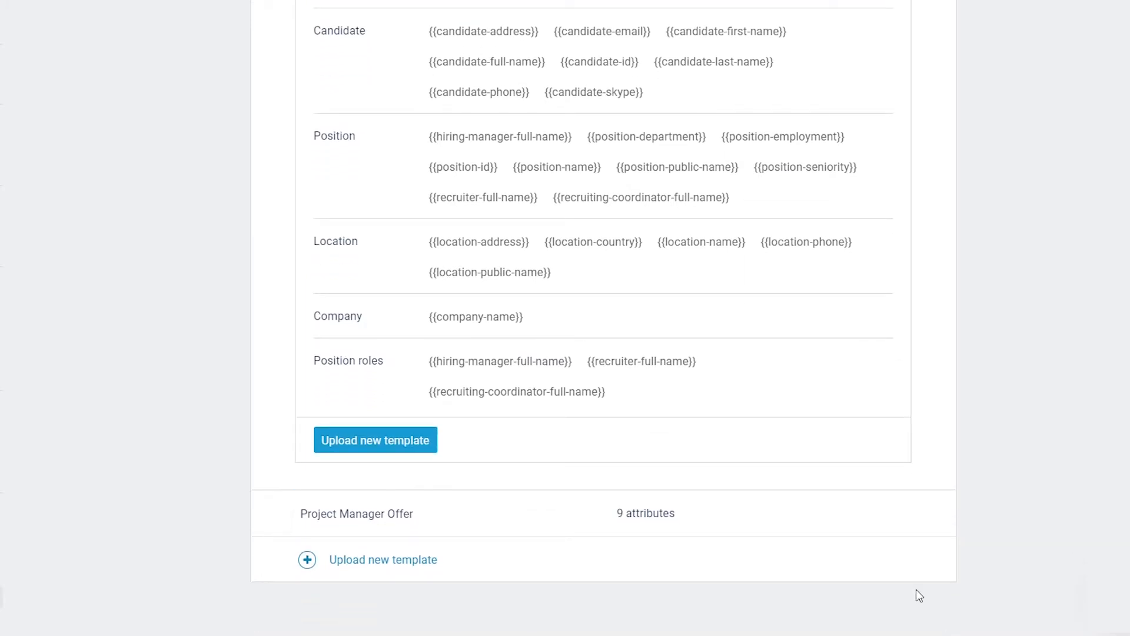
pyautogui.click(356, 514)
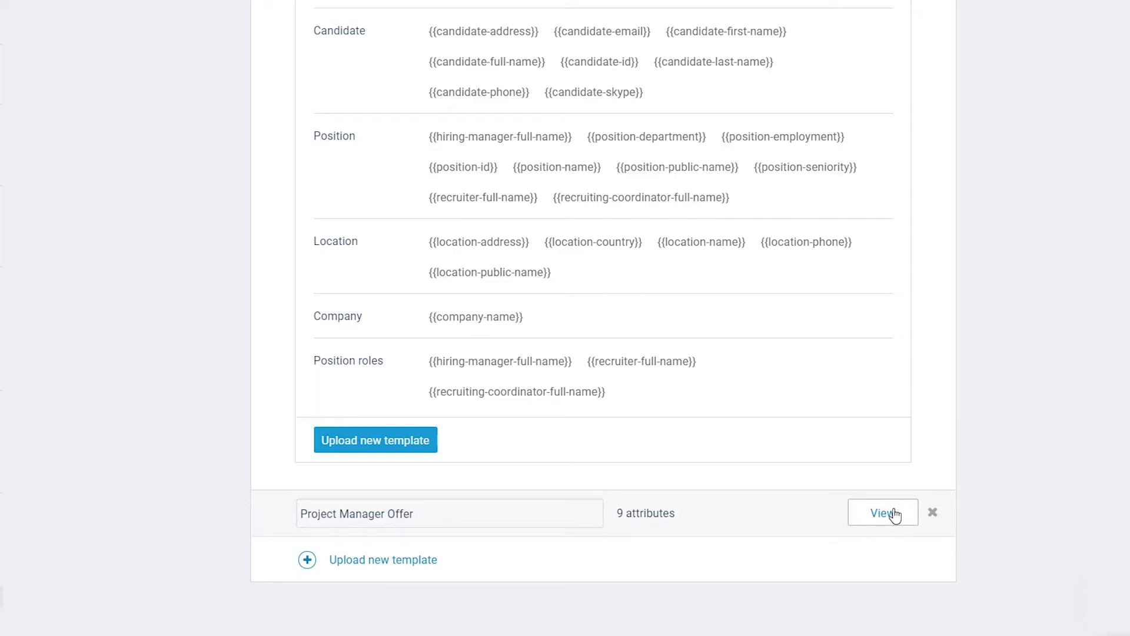
pyautogui.click(883, 513)
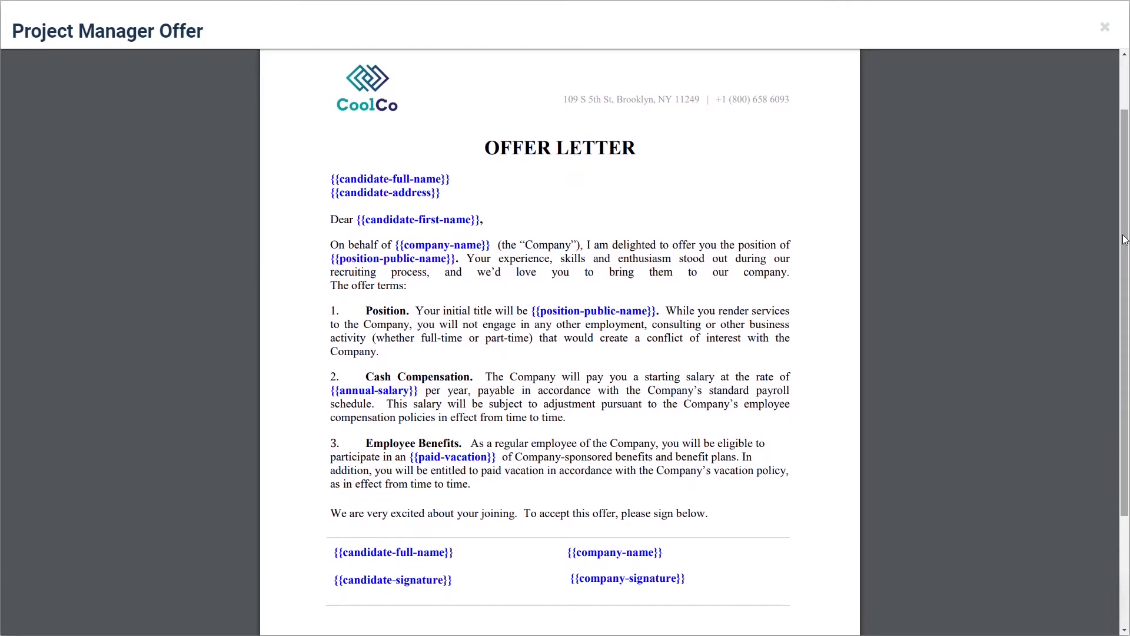
# - Close the preview and rename the template to Project Manager US Offer
pyautogui.click(1104, 27)
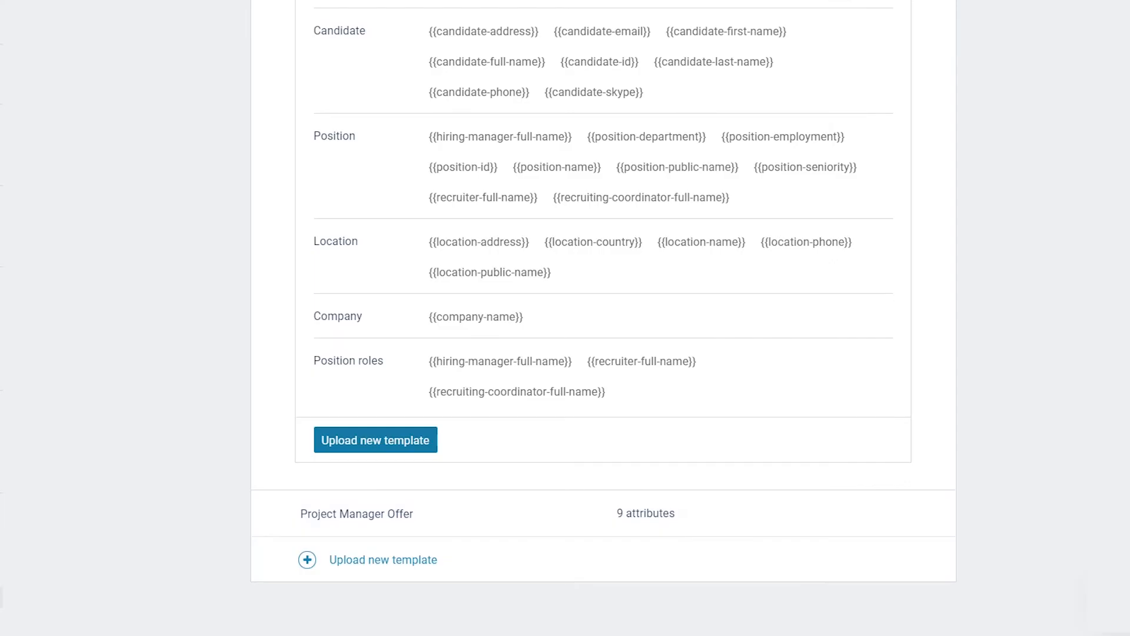
pyautogui.click(357, 513)
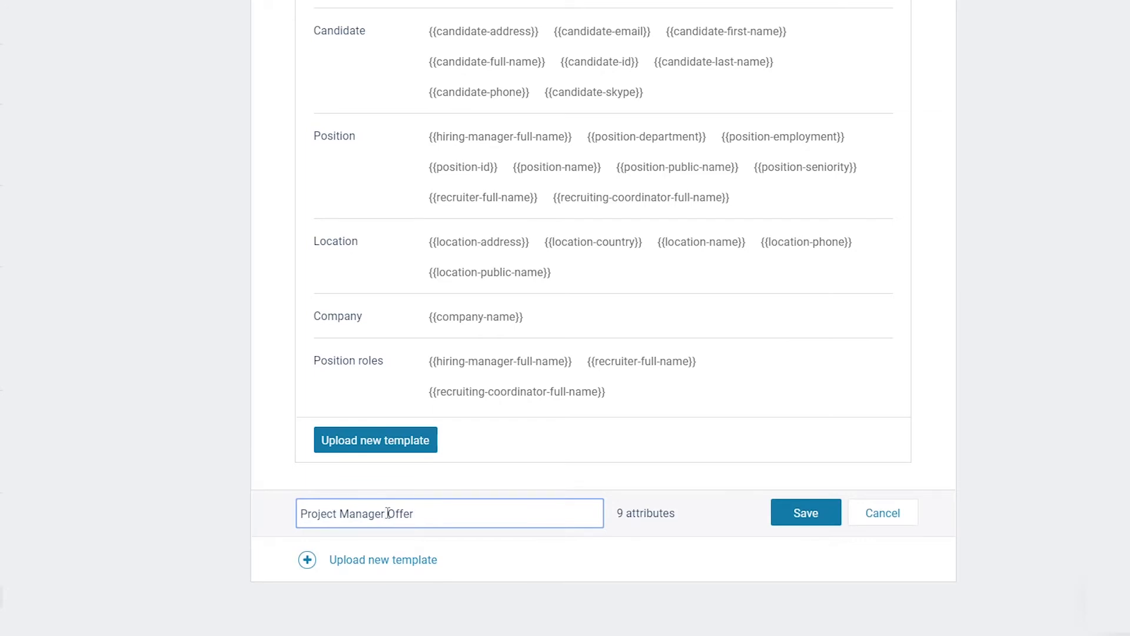
pyautogui.write('US')
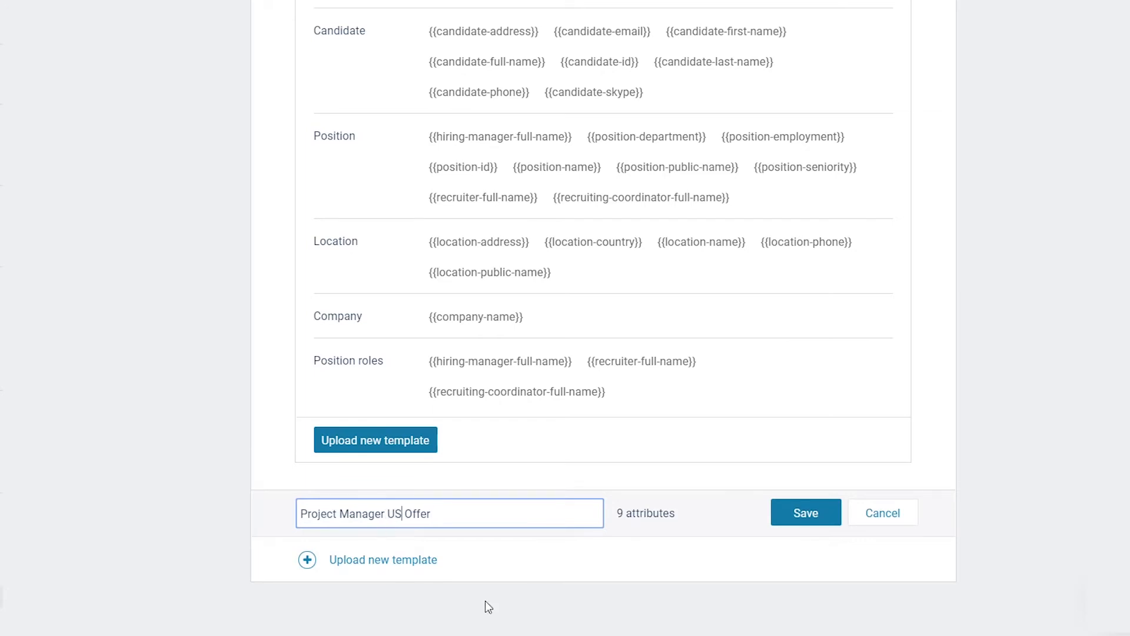
pyautogui.click(805, 512)
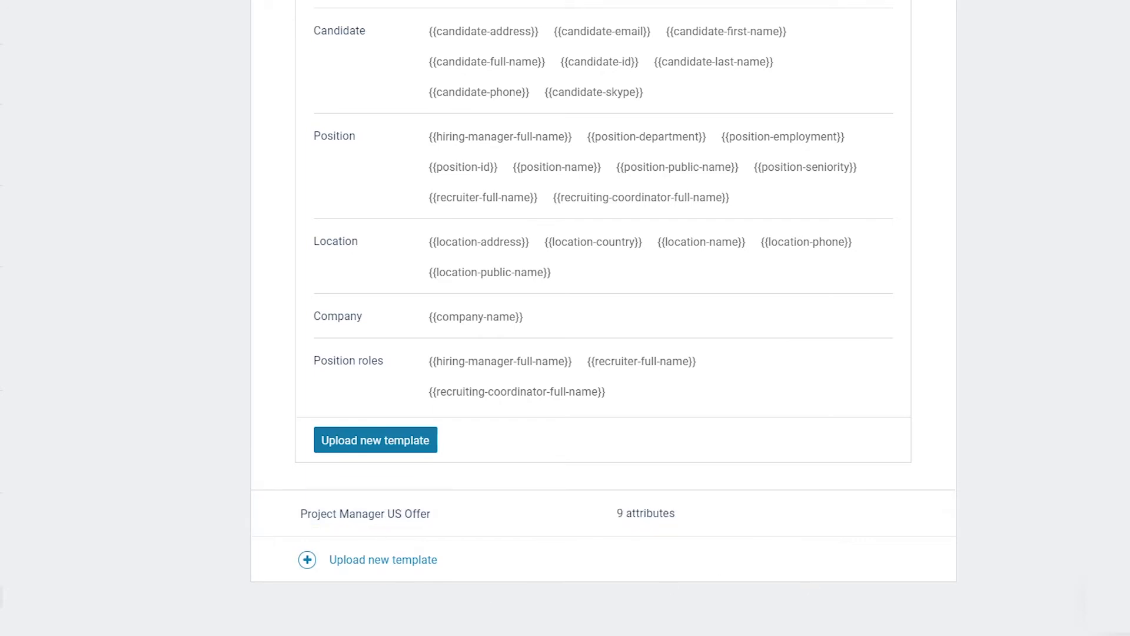
pyautogui.moveTo(864, 606)
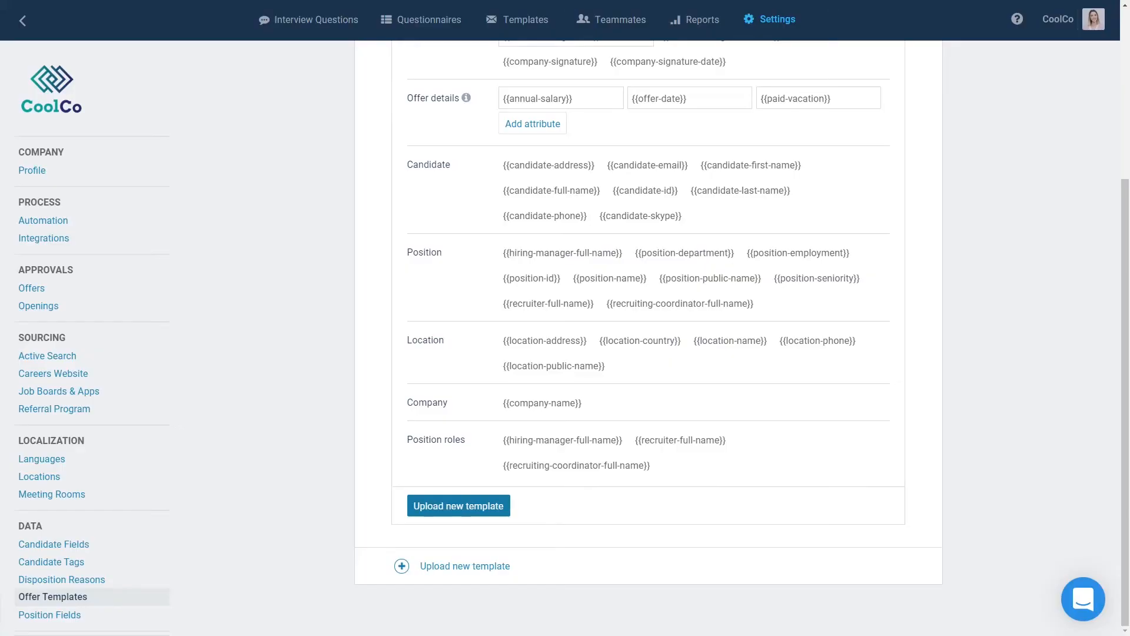
# - Open the file picker with Upload new template
pyautogui.click(458, 505)
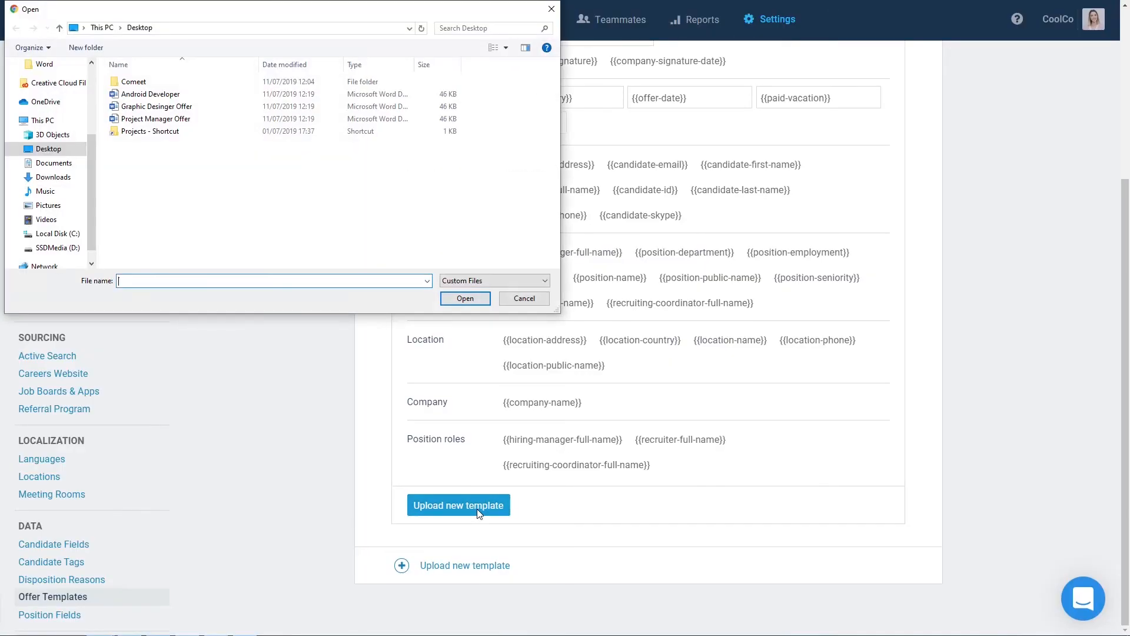